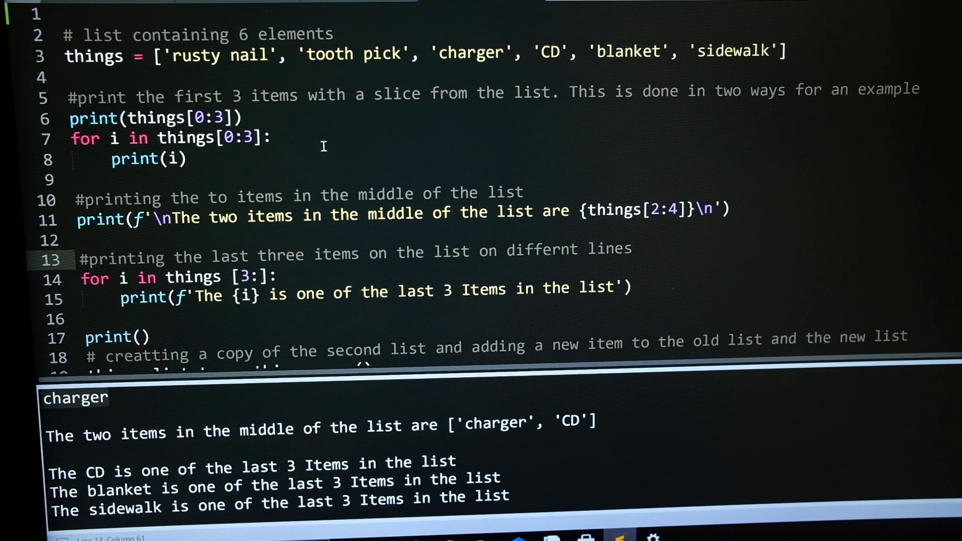
left_click(630, 248)
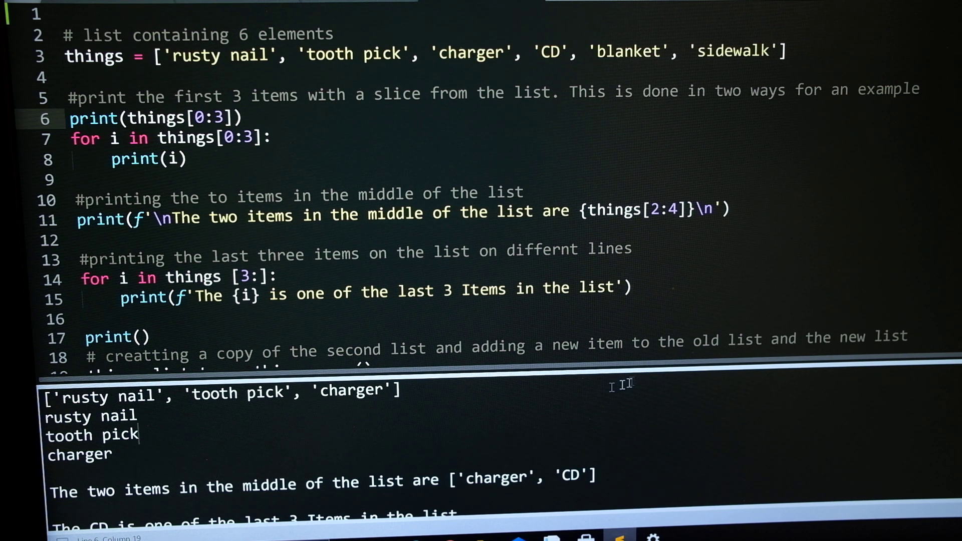
mouse_move(68, 273)
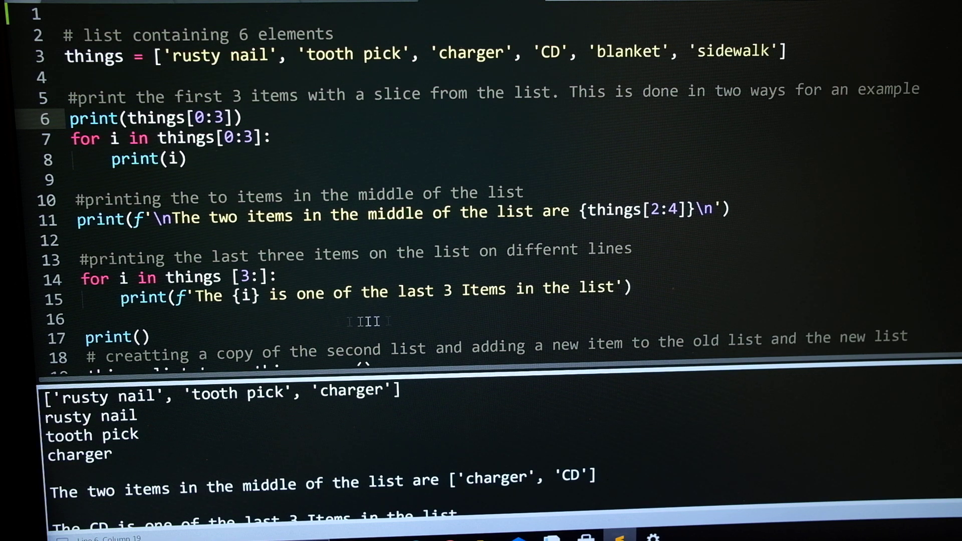
scroll("down", 3)
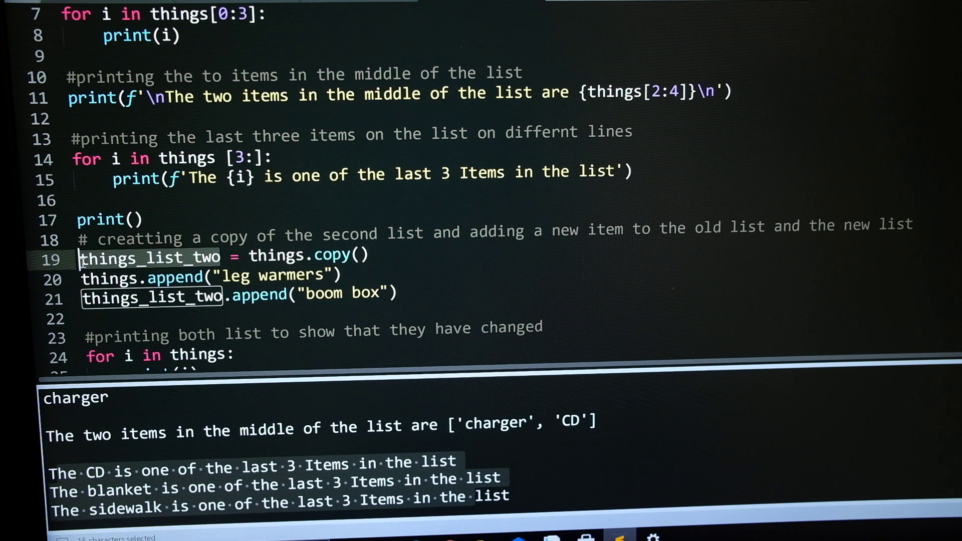
left_click(184, 279)
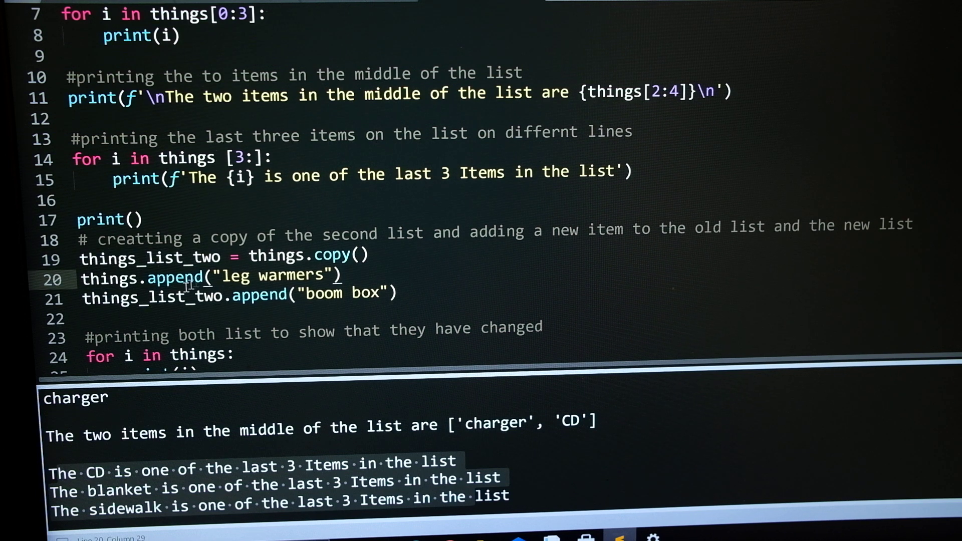
mouse_move(202, 276)
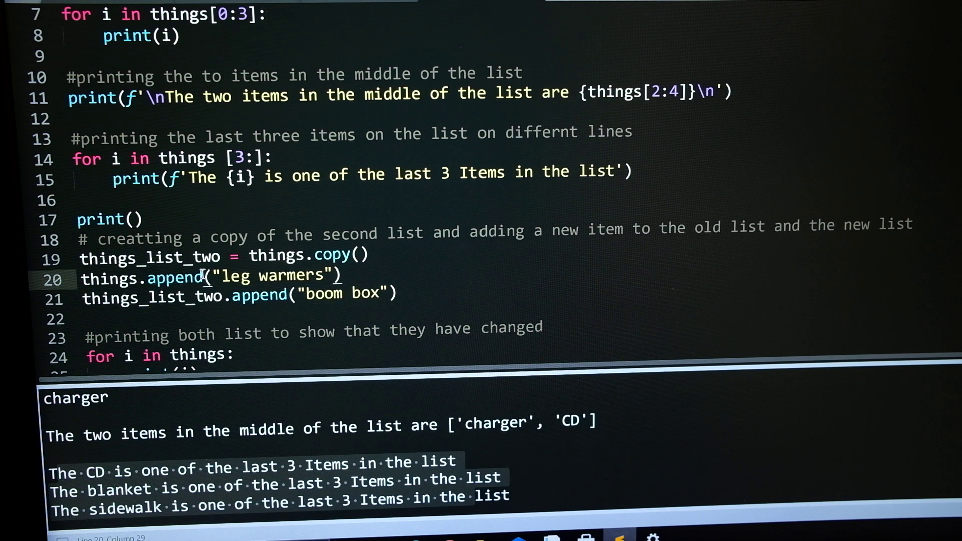
mouse_move(294, 312)
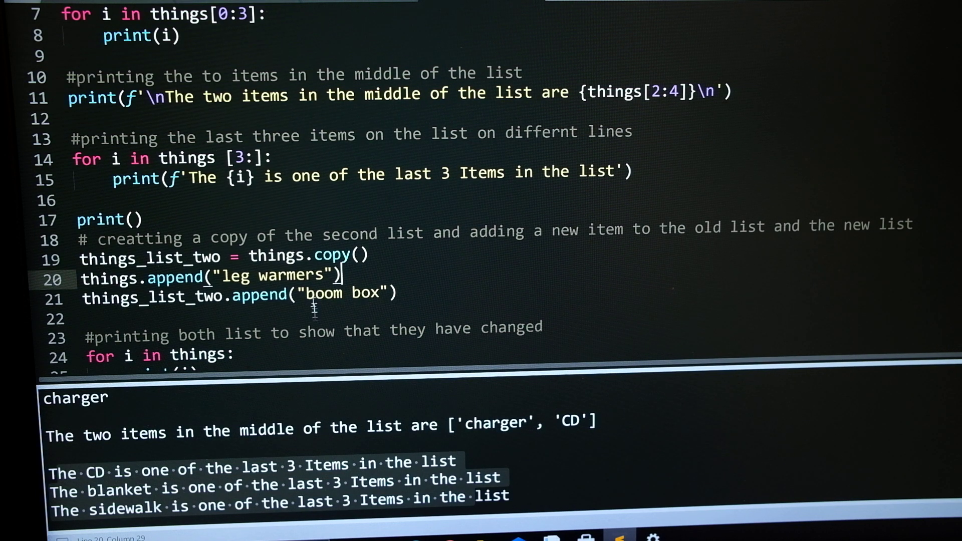
scroll("down", 3)
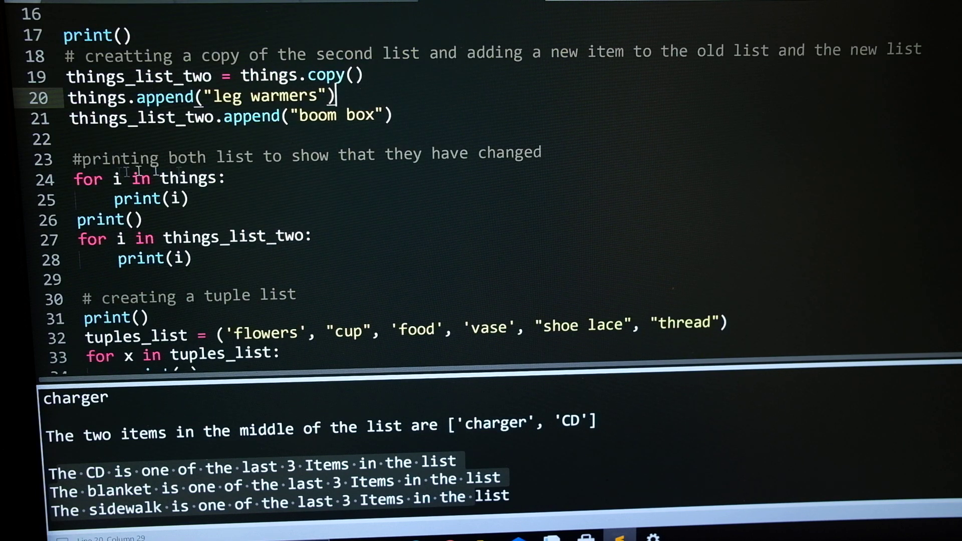
double_click(189, 178)
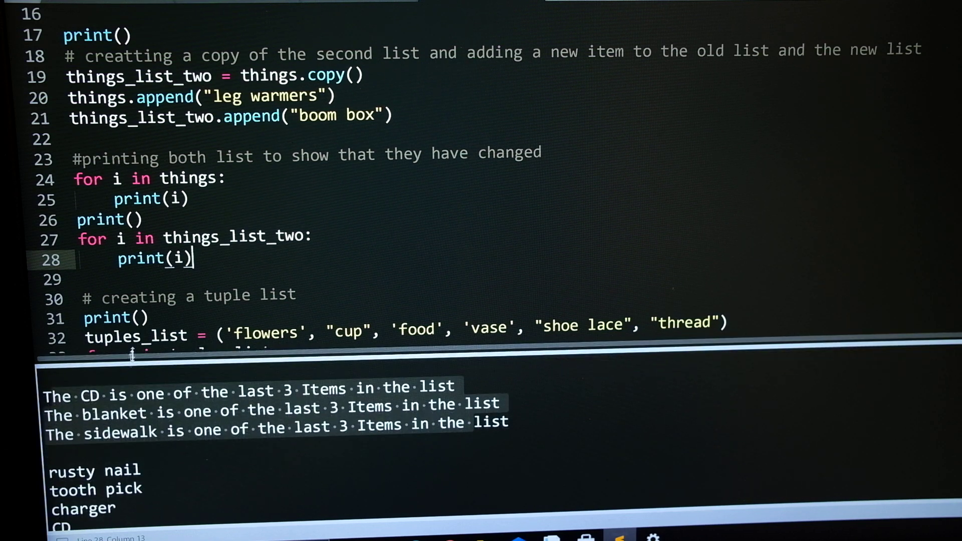
scroll("down", 3)
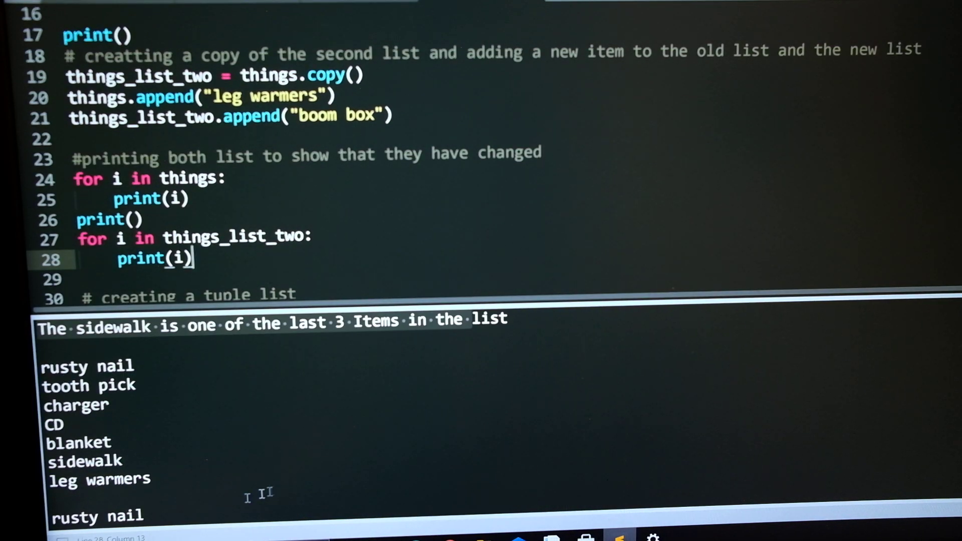
scroll("down", 3)
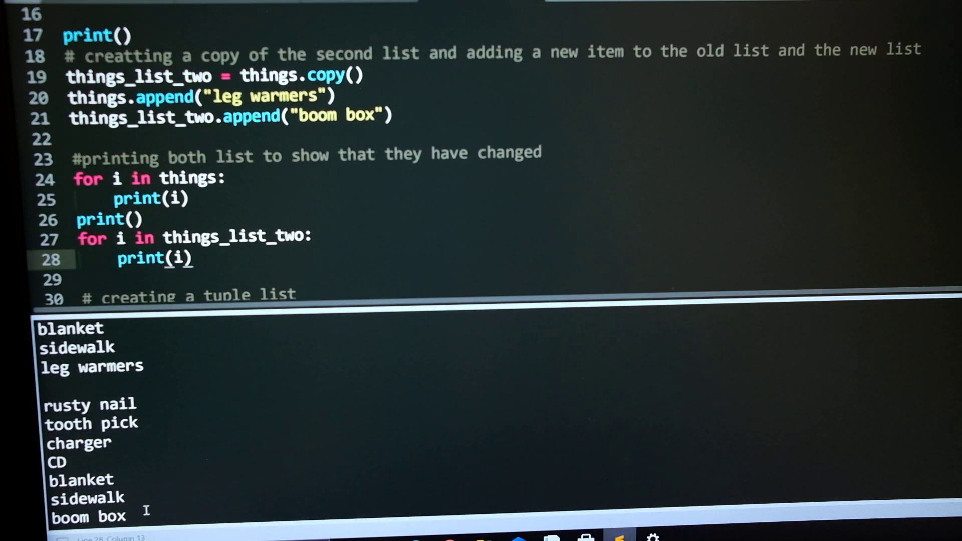
mouse_move(453, 104)
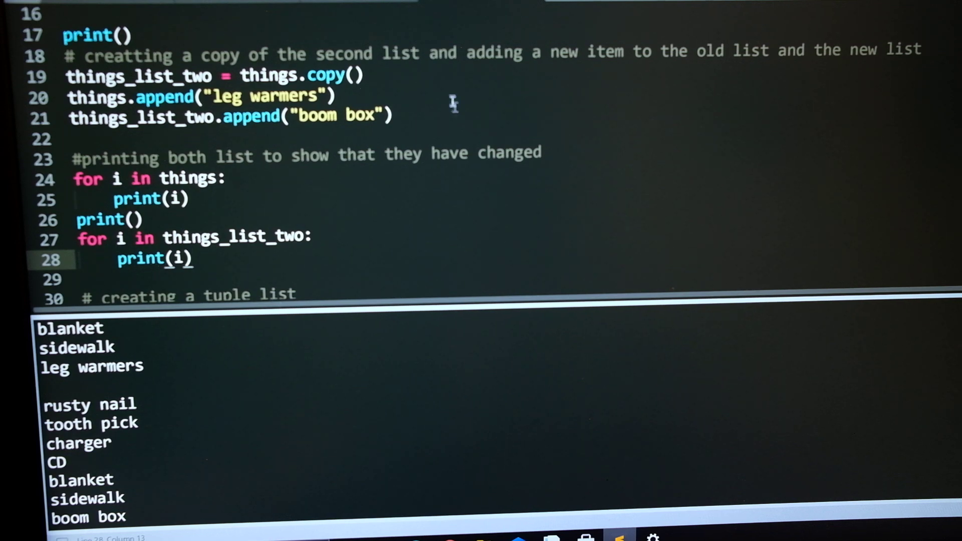
scroll("down", 3)
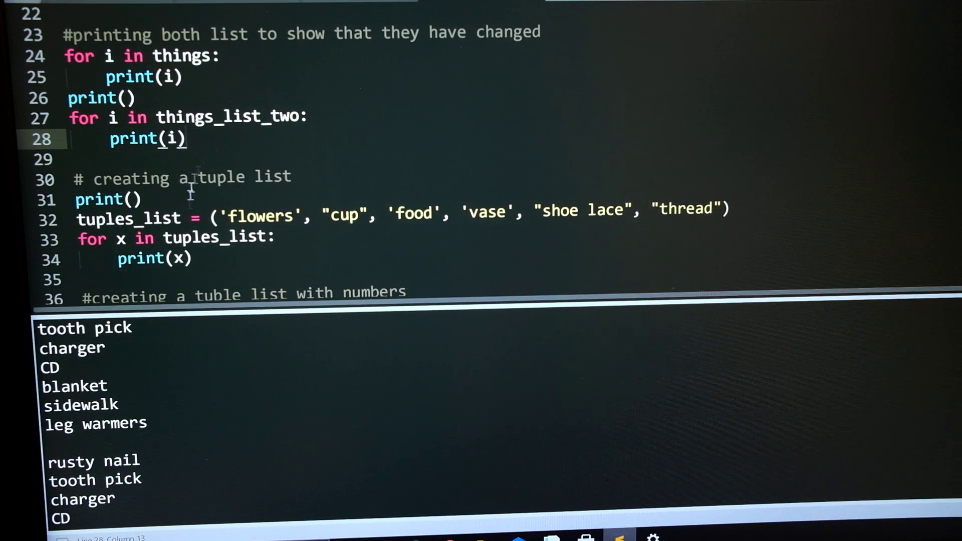
scroll("down", 3)
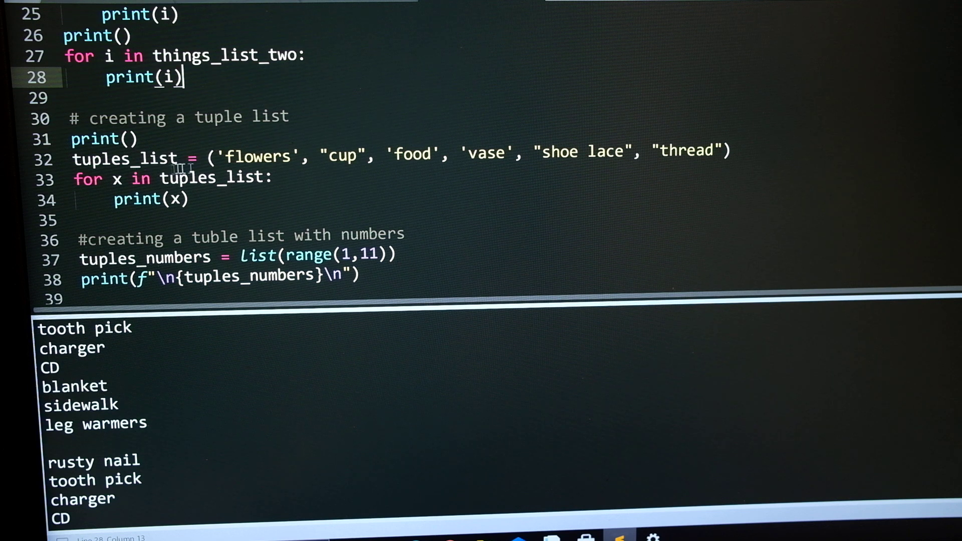
left_click(212, 156)
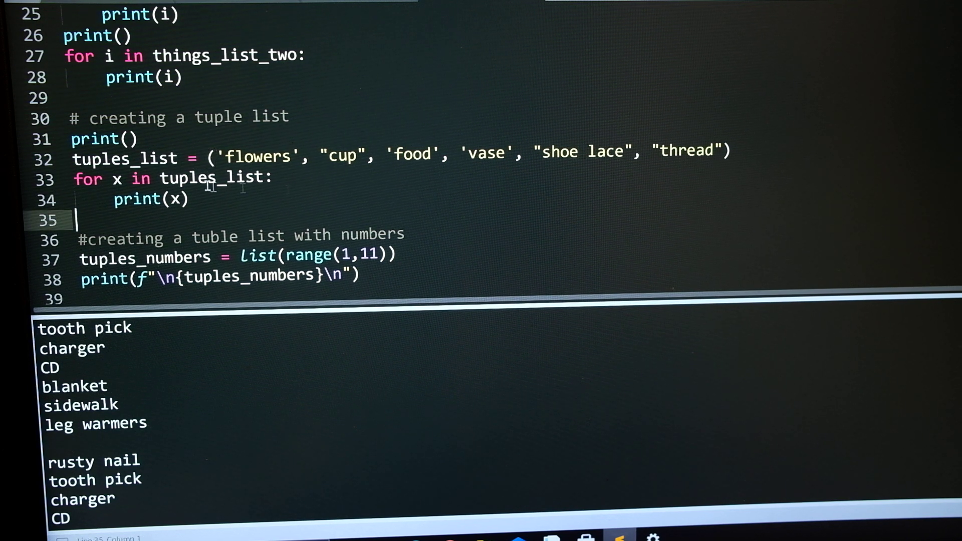
scroll("up", 3)
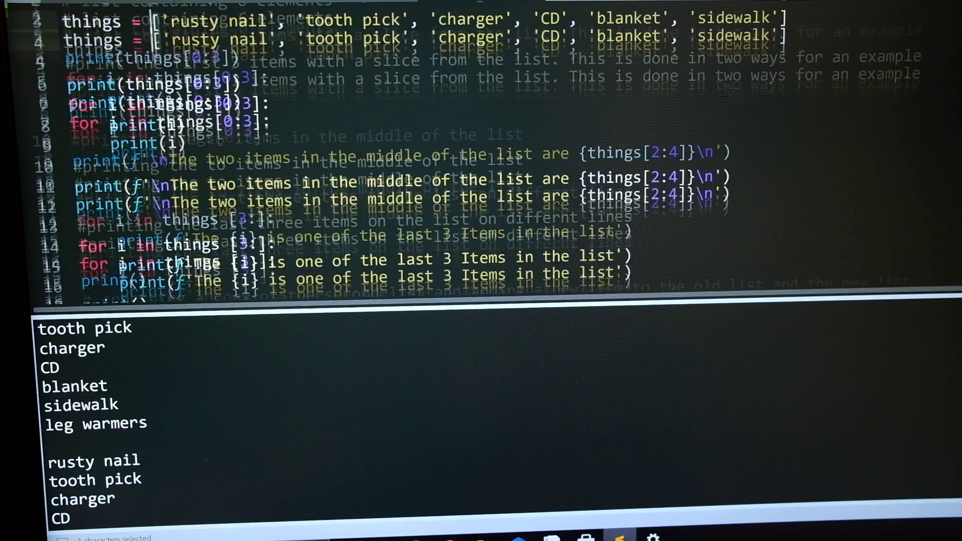
scroll("down", 3)
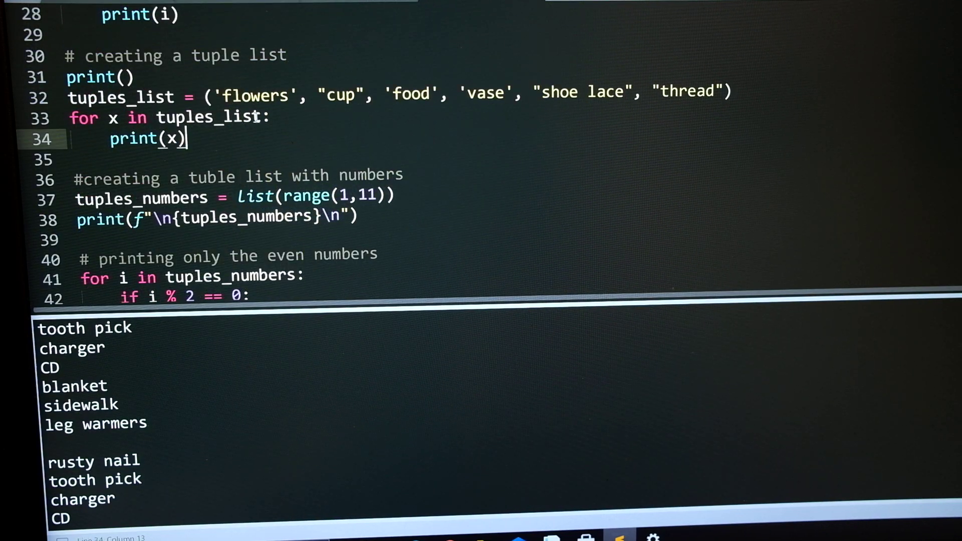
left_click(222, 96)
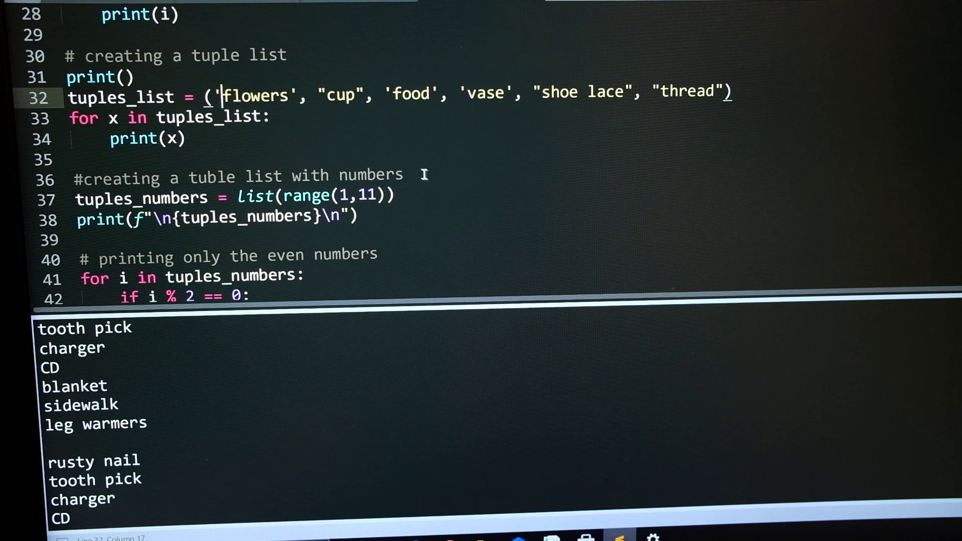
mouse_move(295, 62)
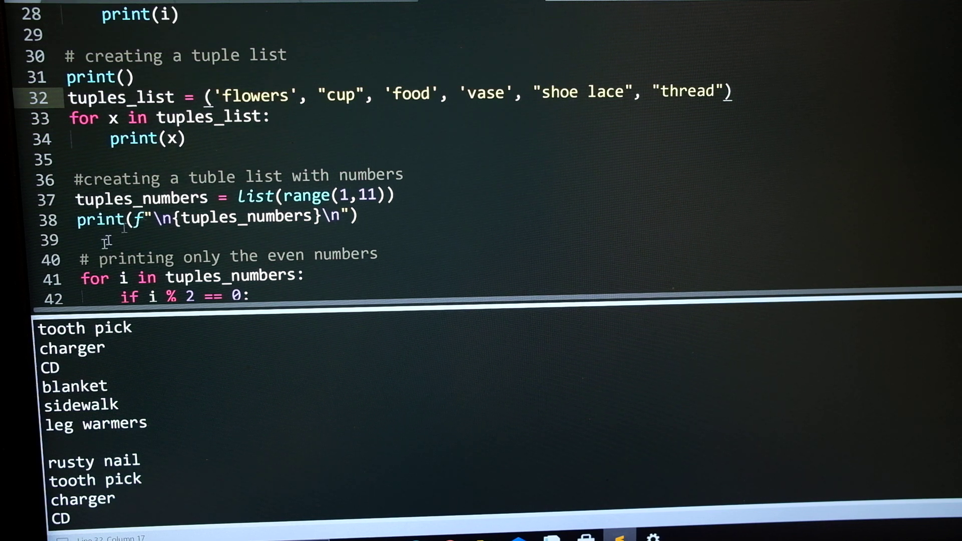
mouse_move(162, 120)
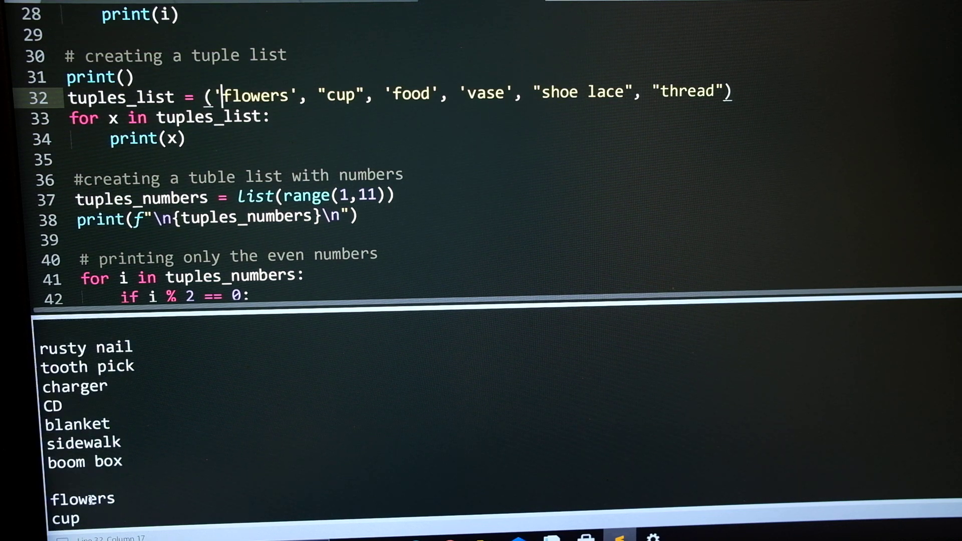
scroll("down", 3)
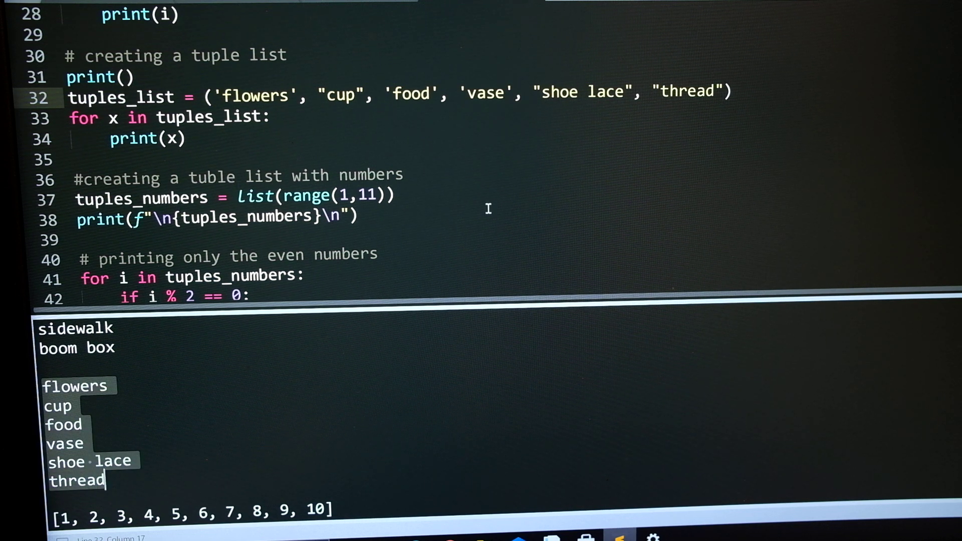
left_click(202, 217)
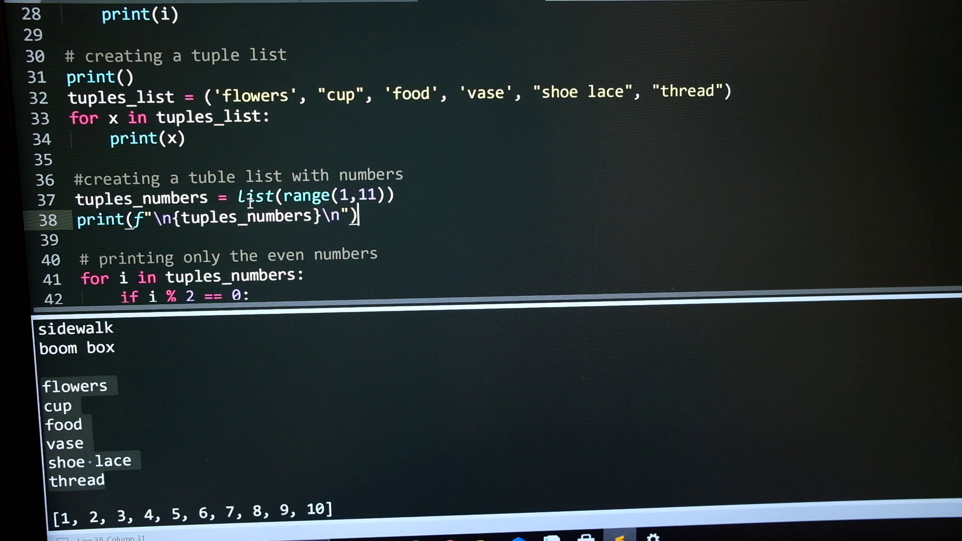
left_click(368, 196)
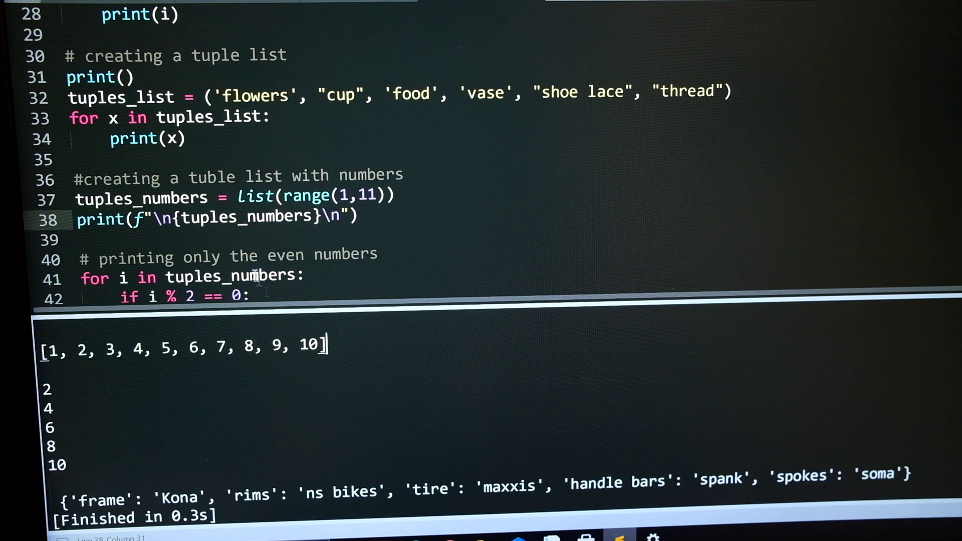
scroll("down", 3)
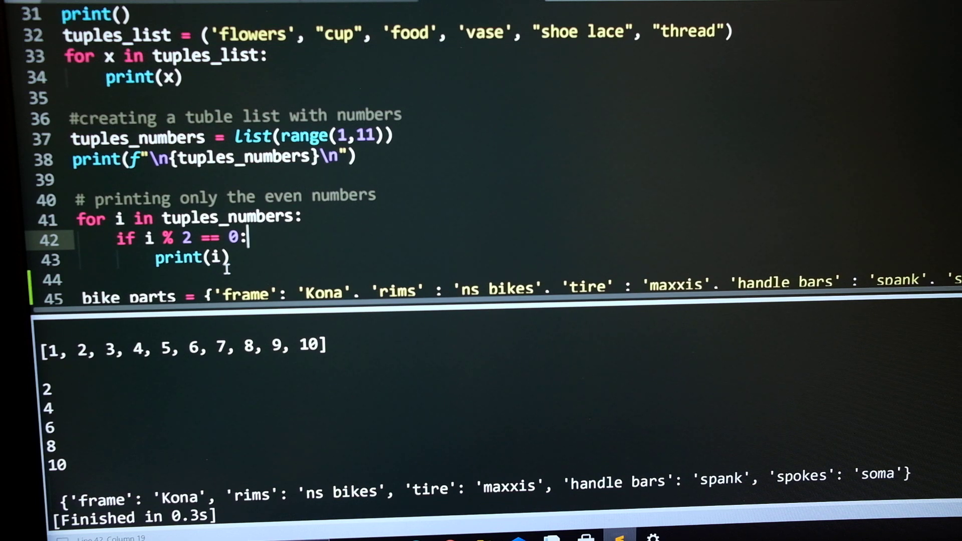
scroll("down", 3)
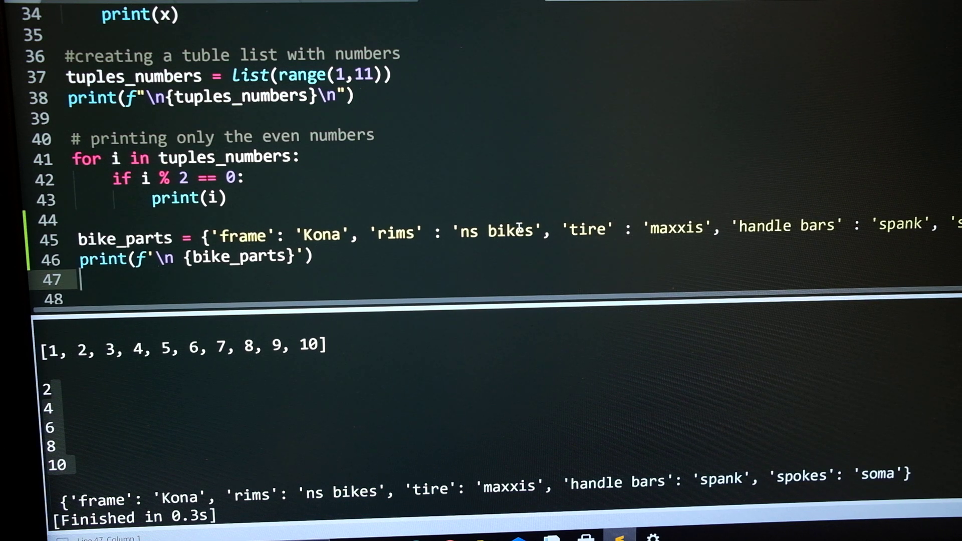
mouse_move(378, 229)
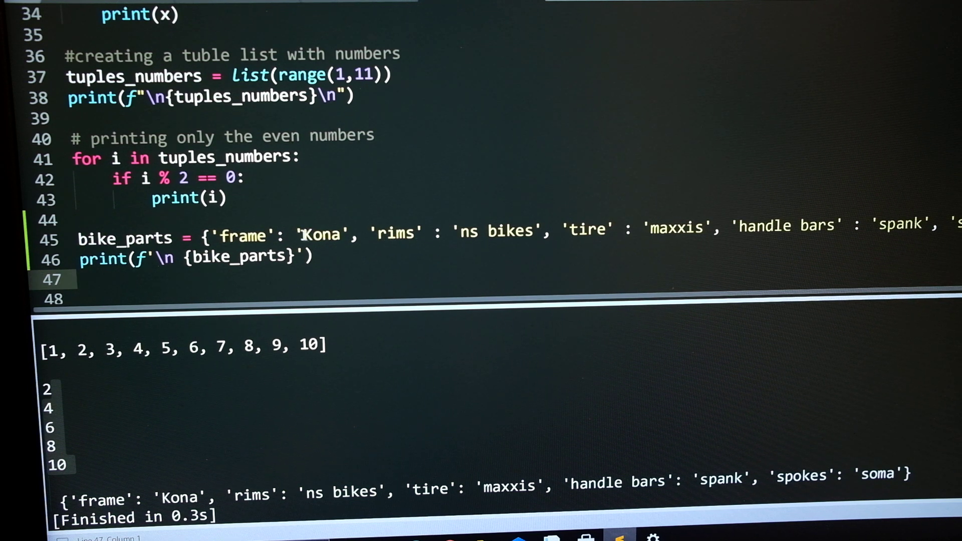
mouse_move(644, 246)
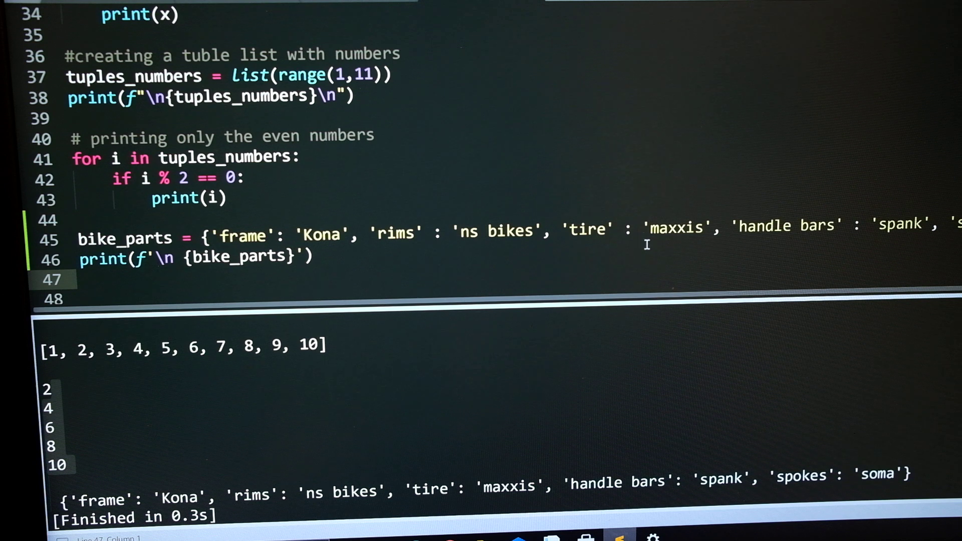
mouse_move(666, 233)
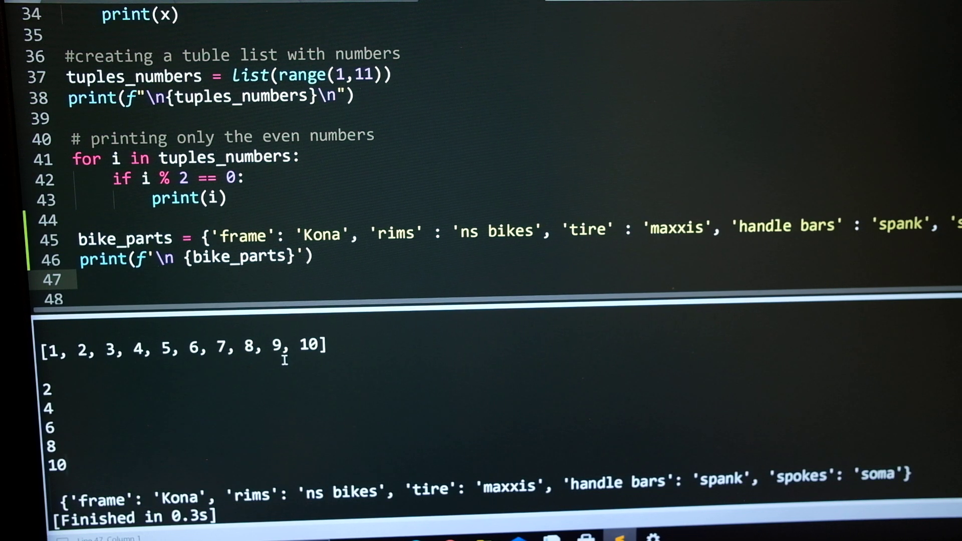
mouse_move(358, 264)
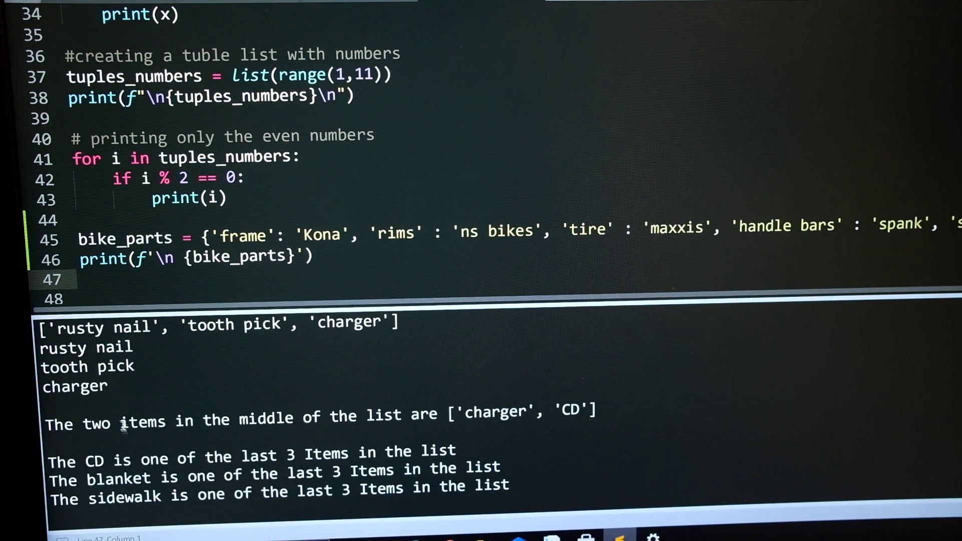
scroll("down", 3)
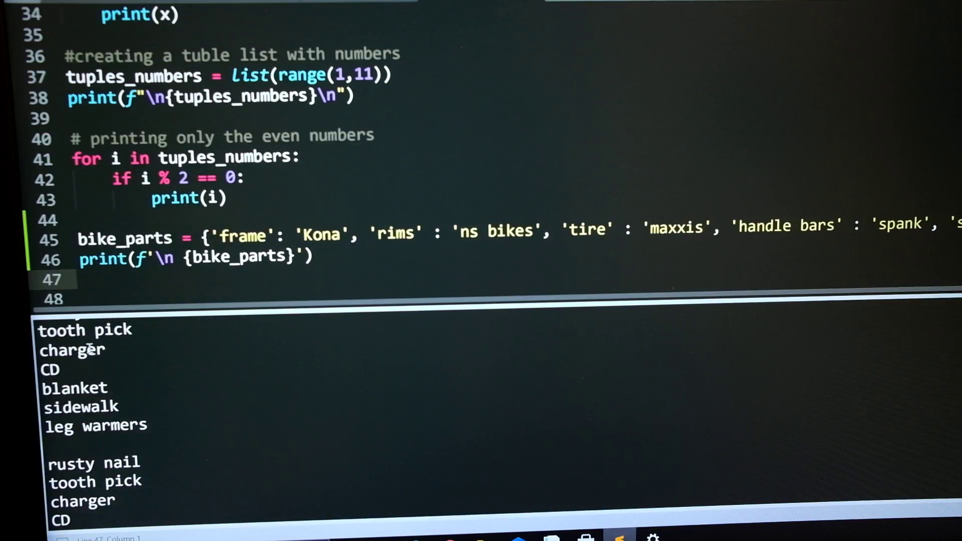